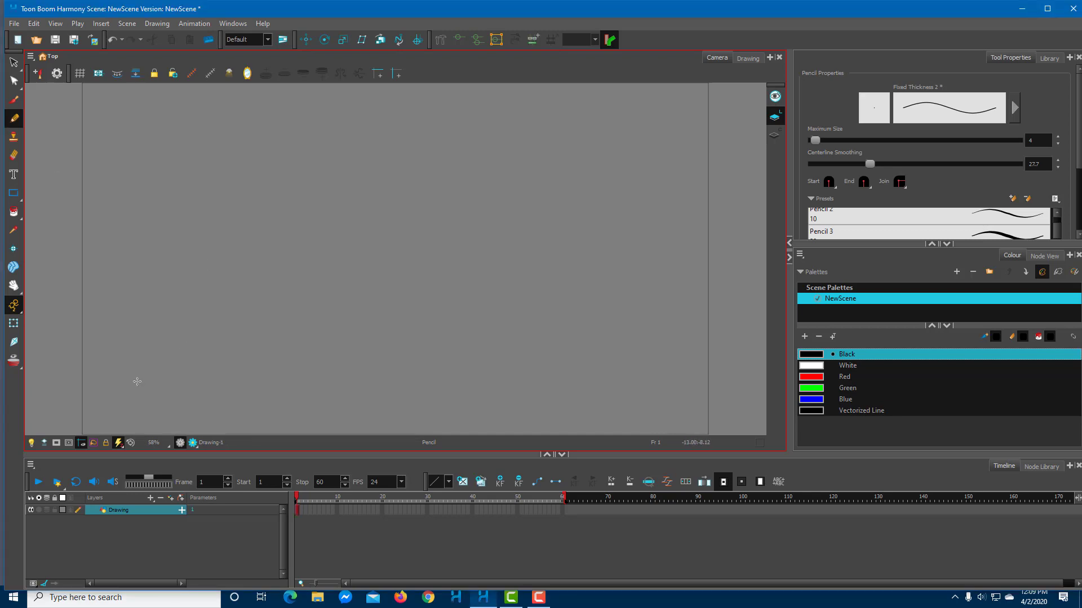
mouse_move(37, 443)
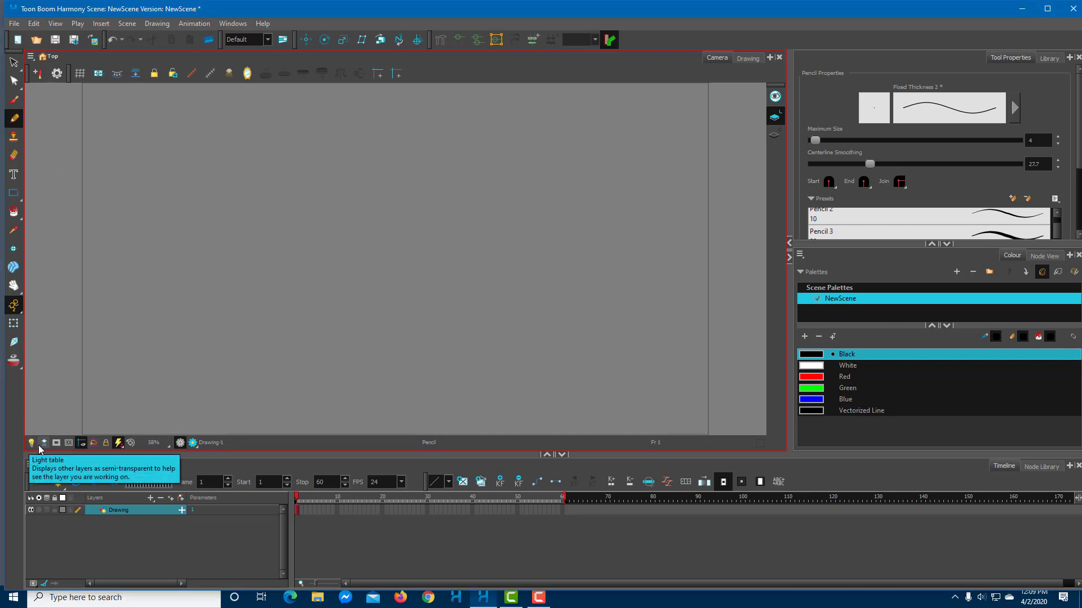
mouse_move(39, 444)
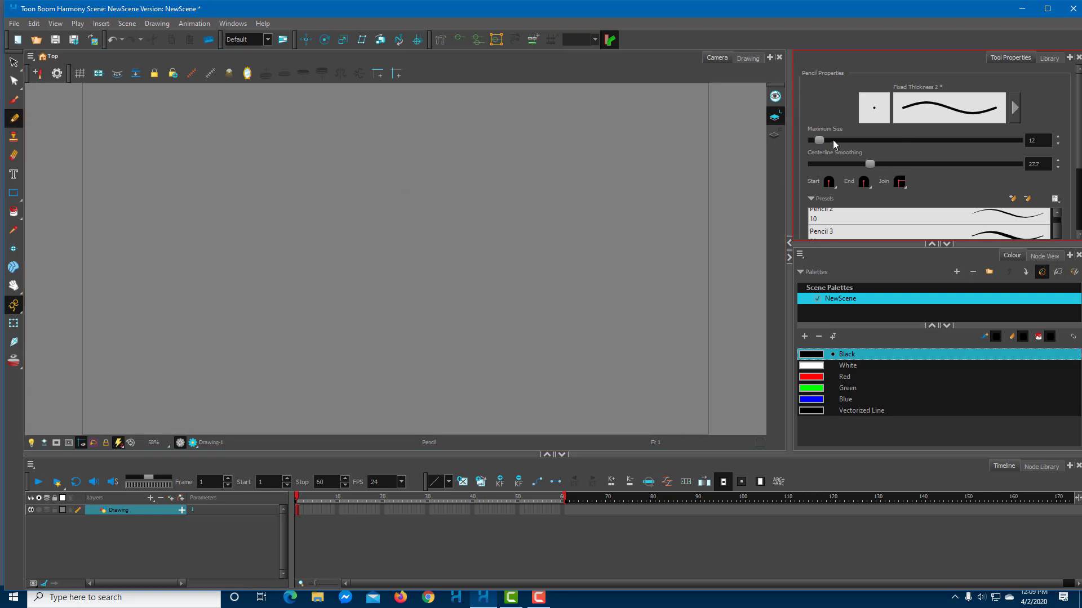
Step: Raise the pencil Maximum Size to about 127 with slightly more smoothing and select the Drawing layer
drag(819, 140, 876, 139)
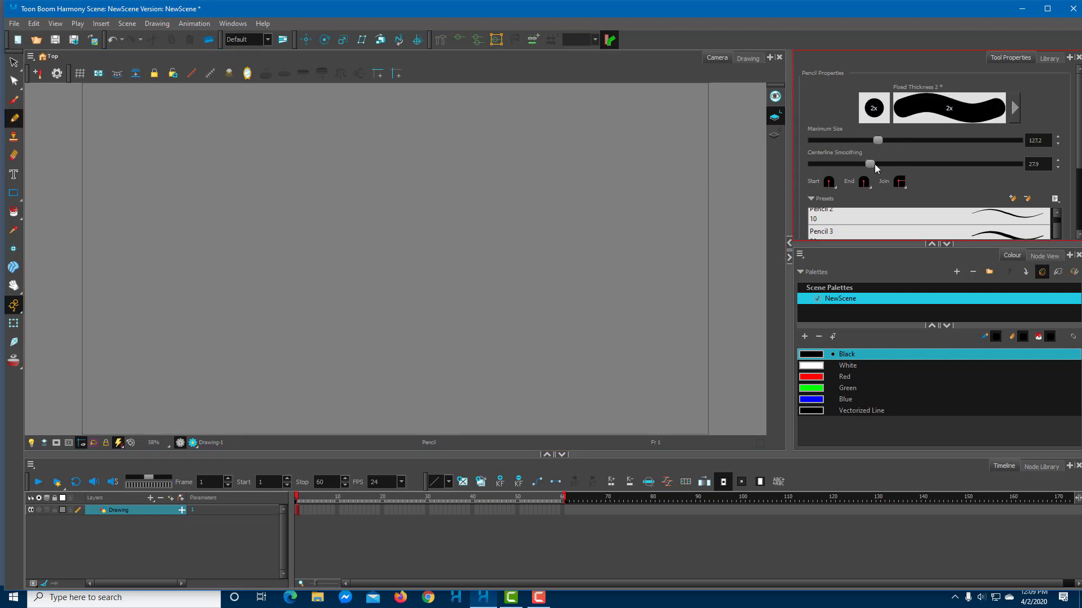
click(843, 376)
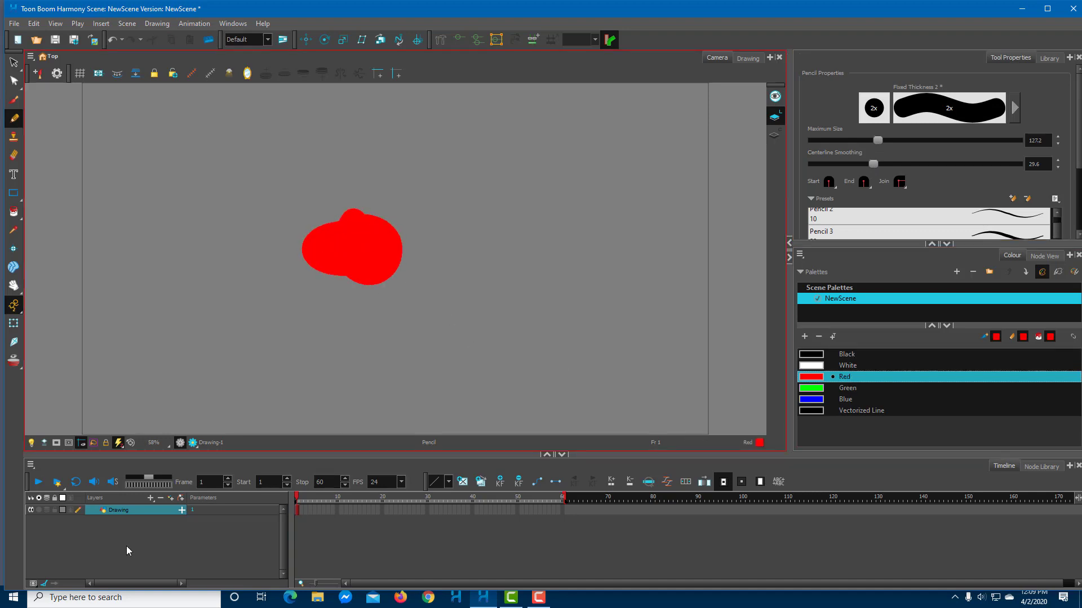
click(118, 511)
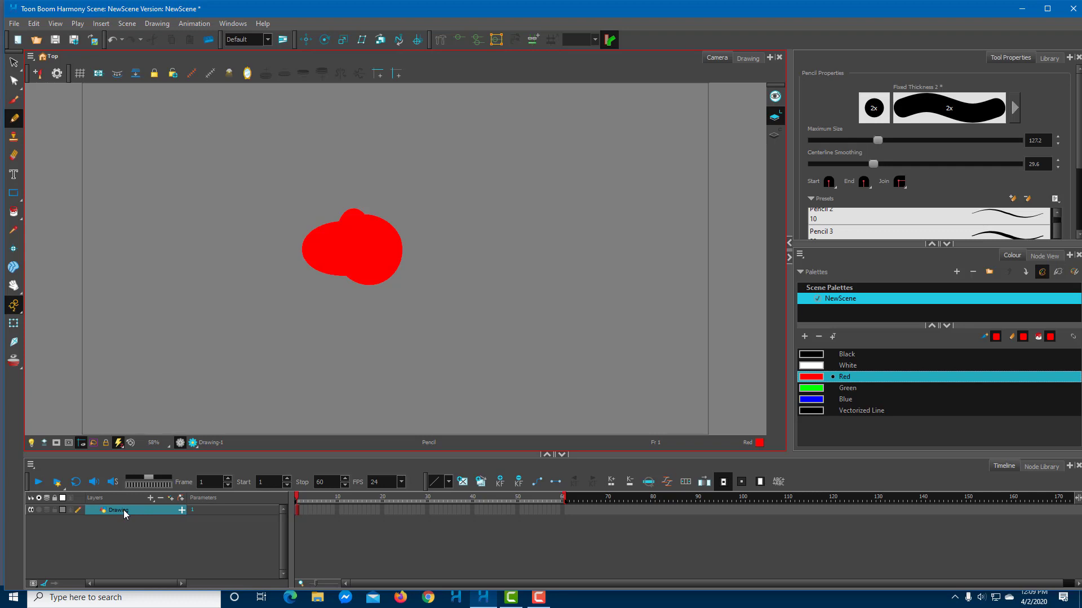
mouse_move(30, 443)
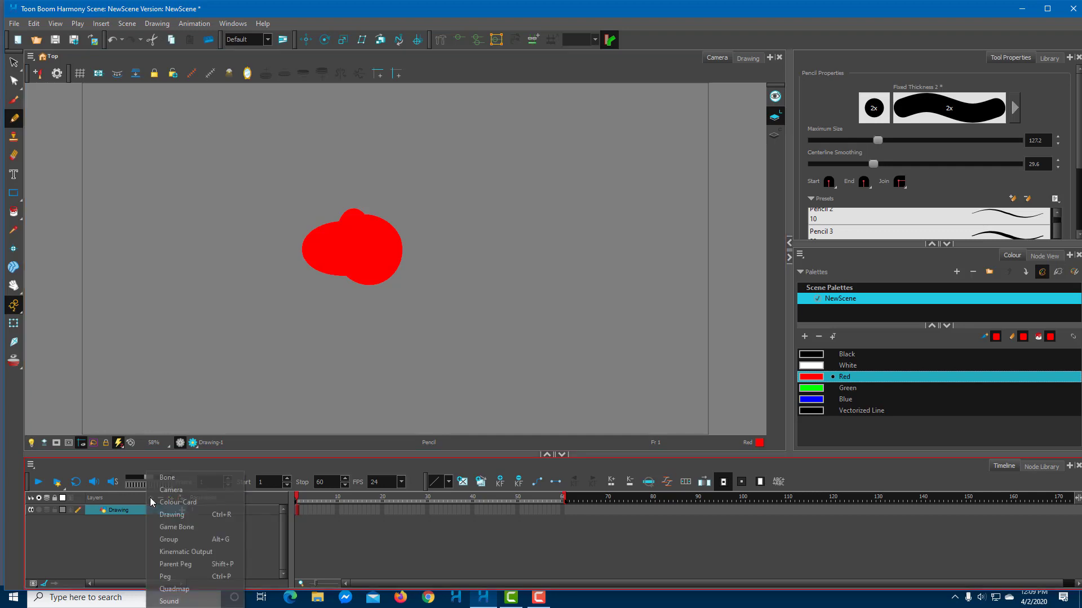
Step: Create drawing layers Drawing_1 to Drawing_3 via the Add Drawing Layer dialog
click(172, 513)
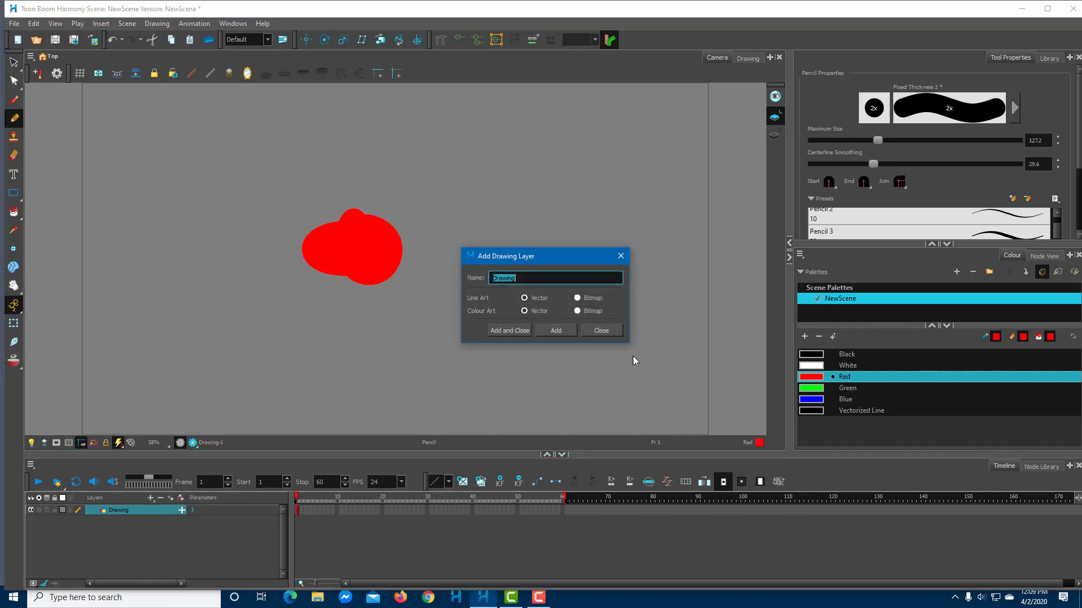
click(556, 330)
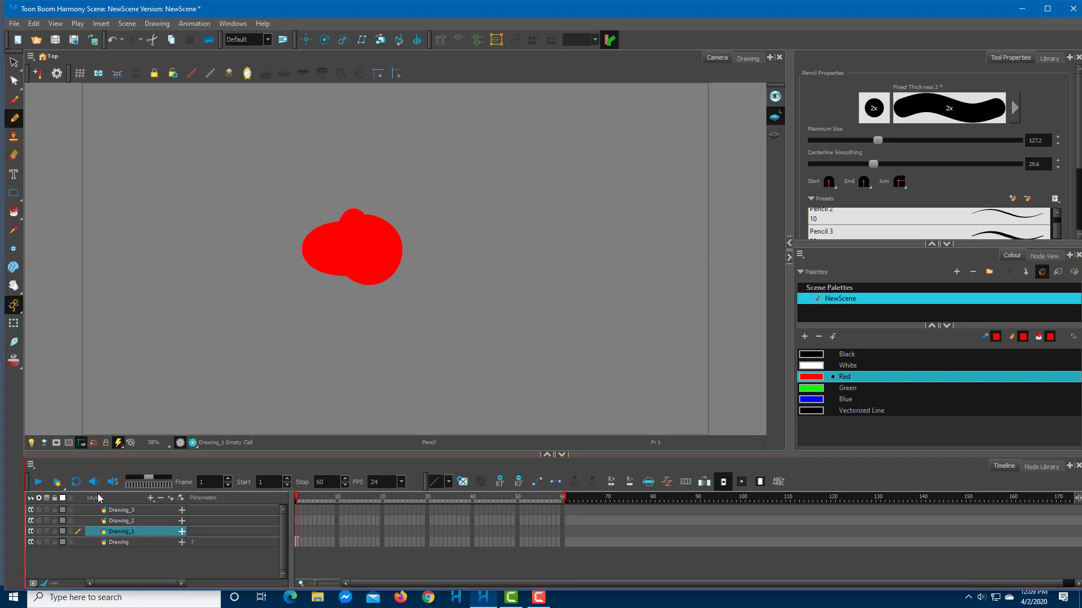
mouse_move(40, 453)
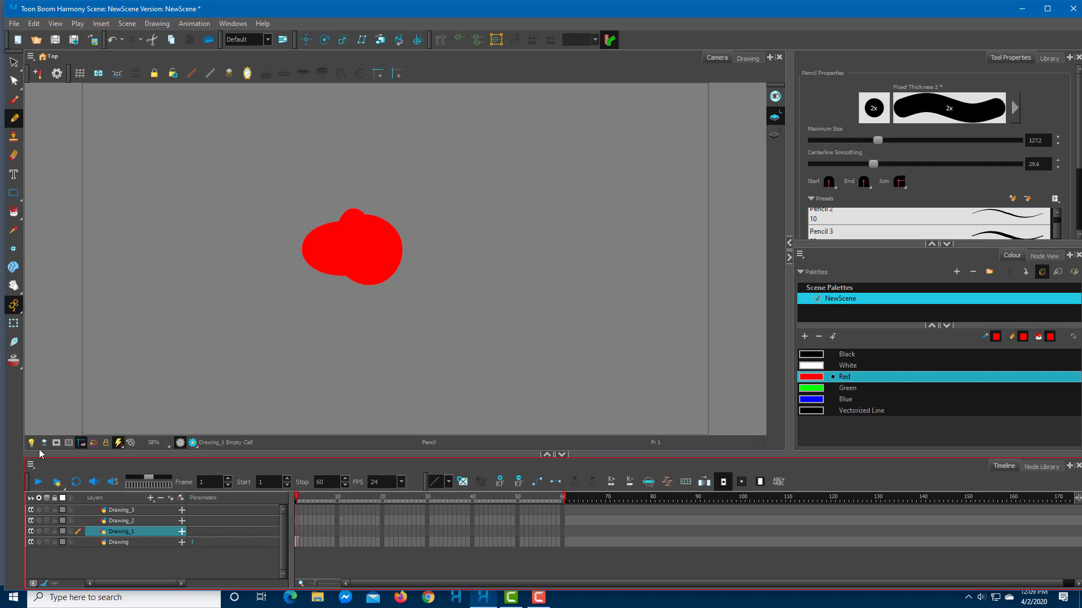
mouse_move(365, 237)
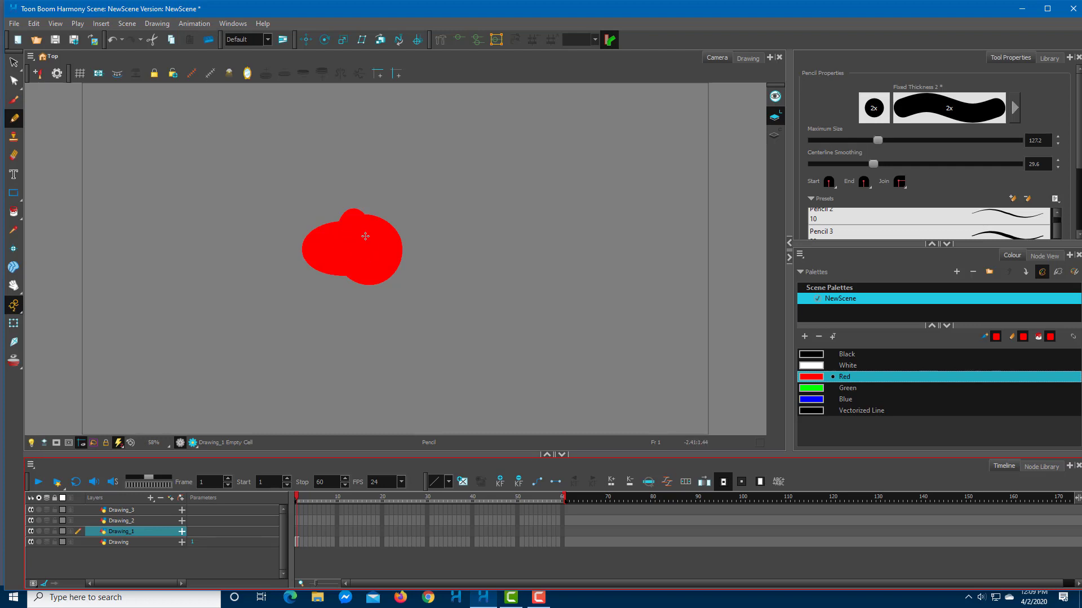
Step: Paint green, blue and black blobs on Drawing_1 to Drawing_3 with Light Table fading the other layers
click(847, 388)
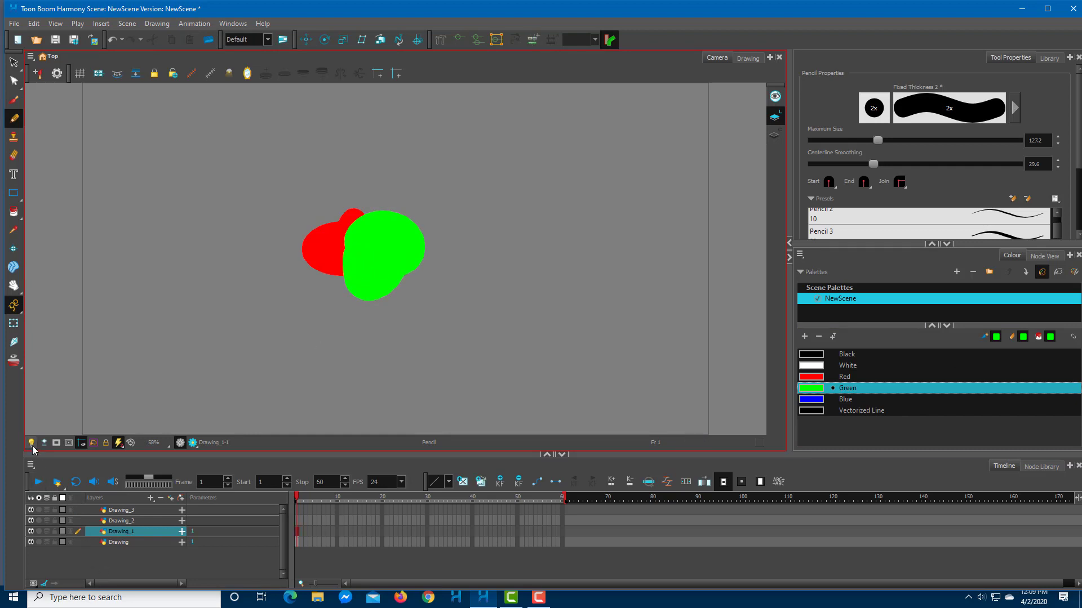
mouse_move(27, 443)
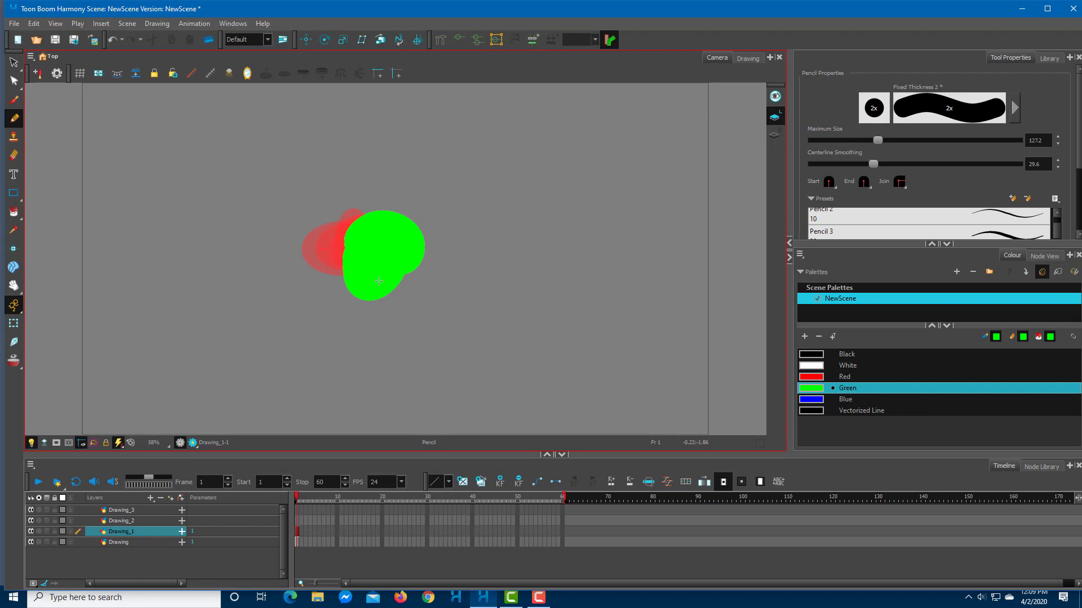
click(122, 520)
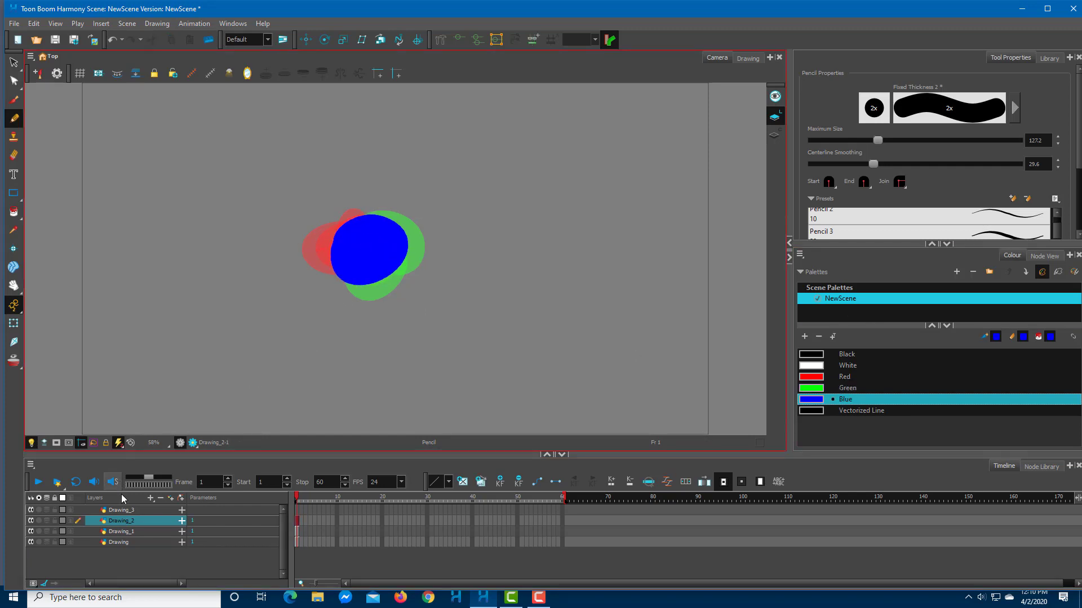
click(118, 510)
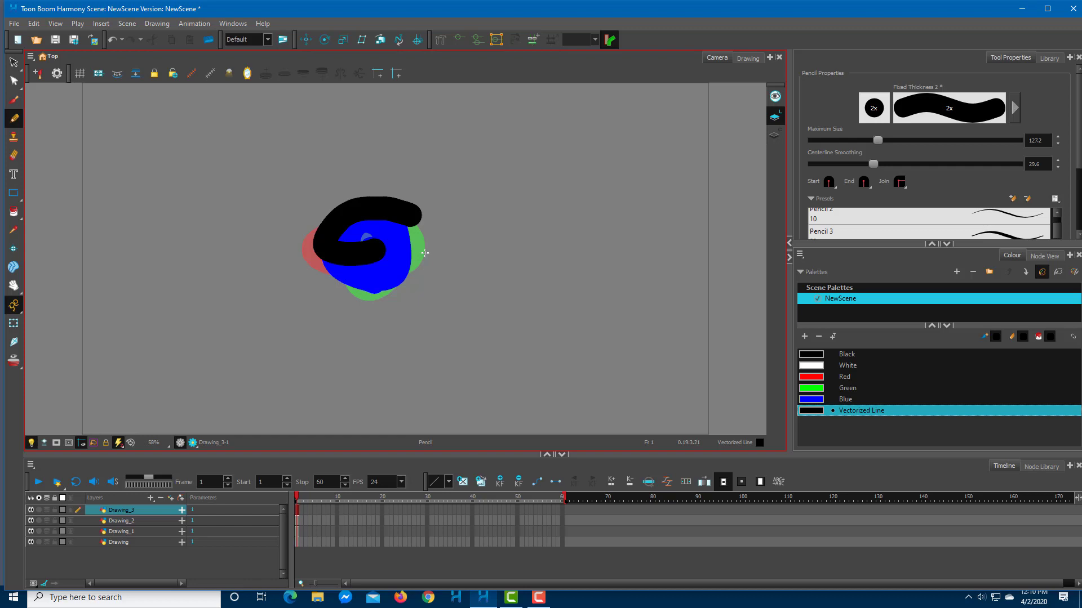
click(122, 520)
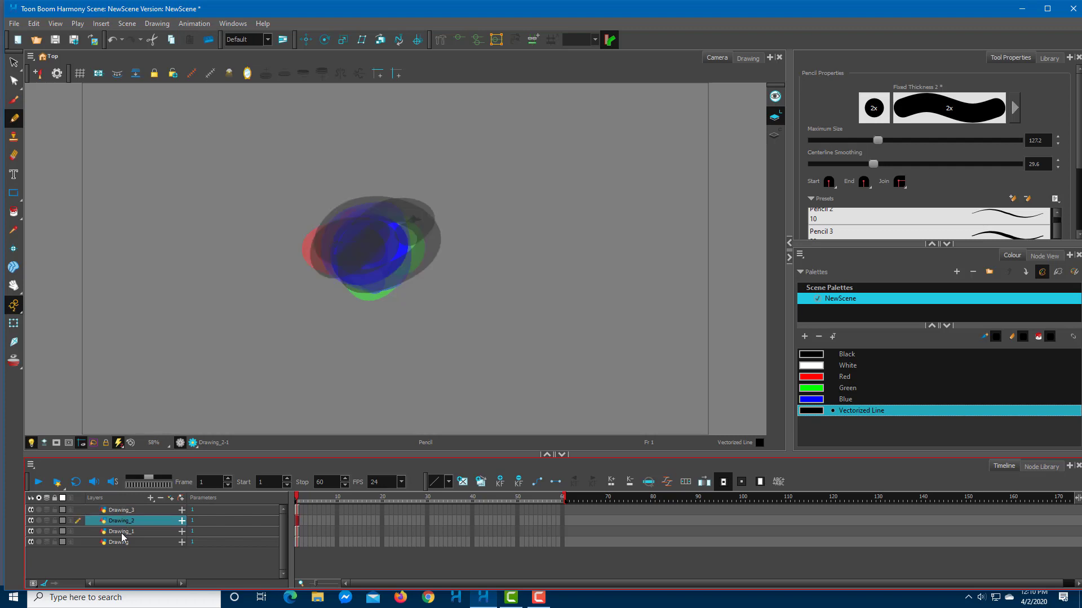
click(126, 532)
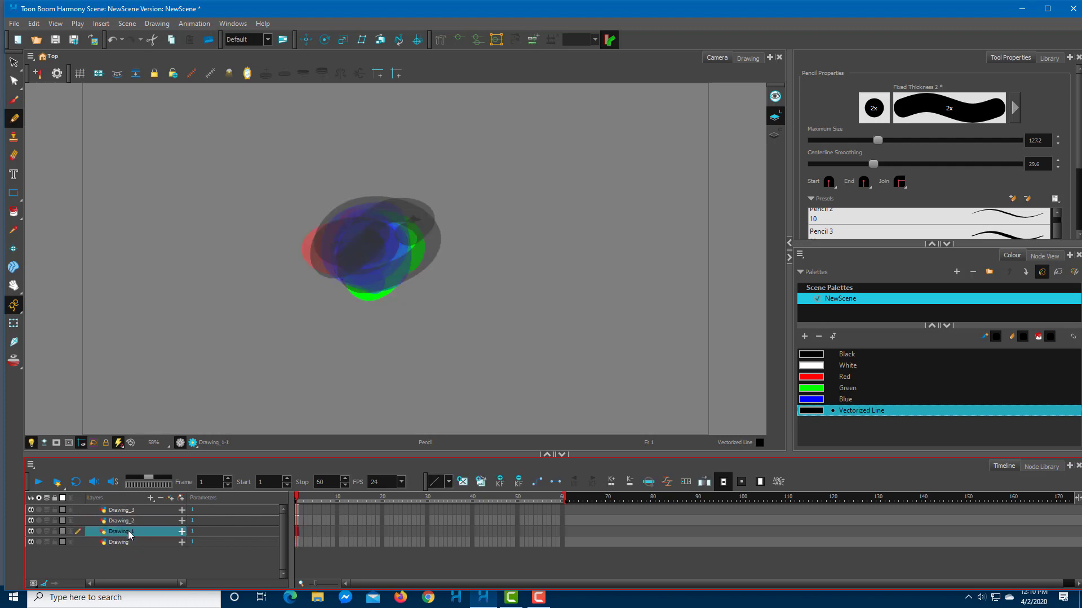
click(122, 521)
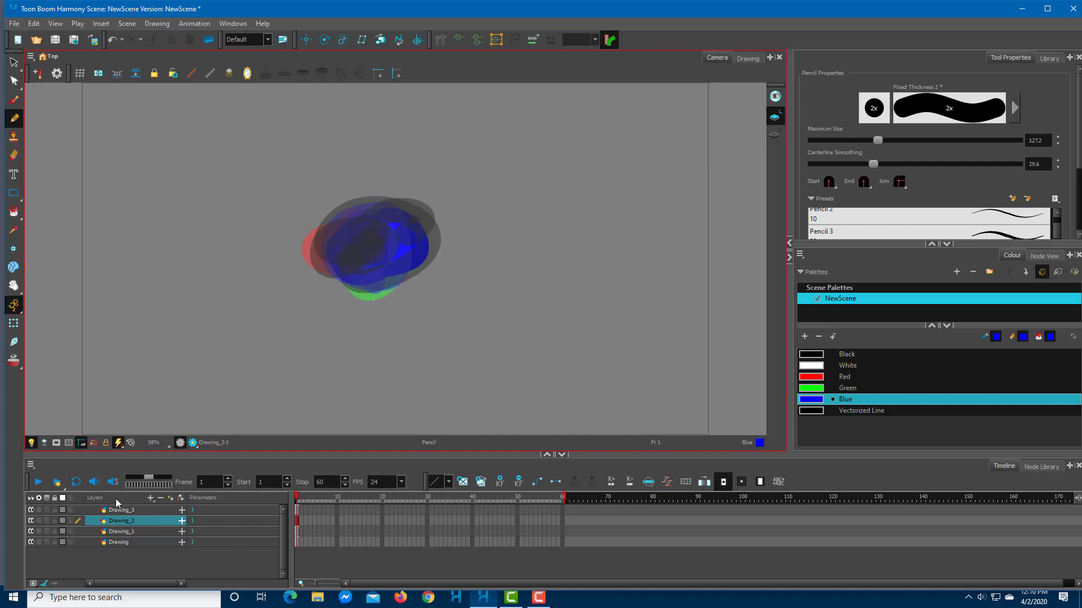
mouse_move(426, 240)
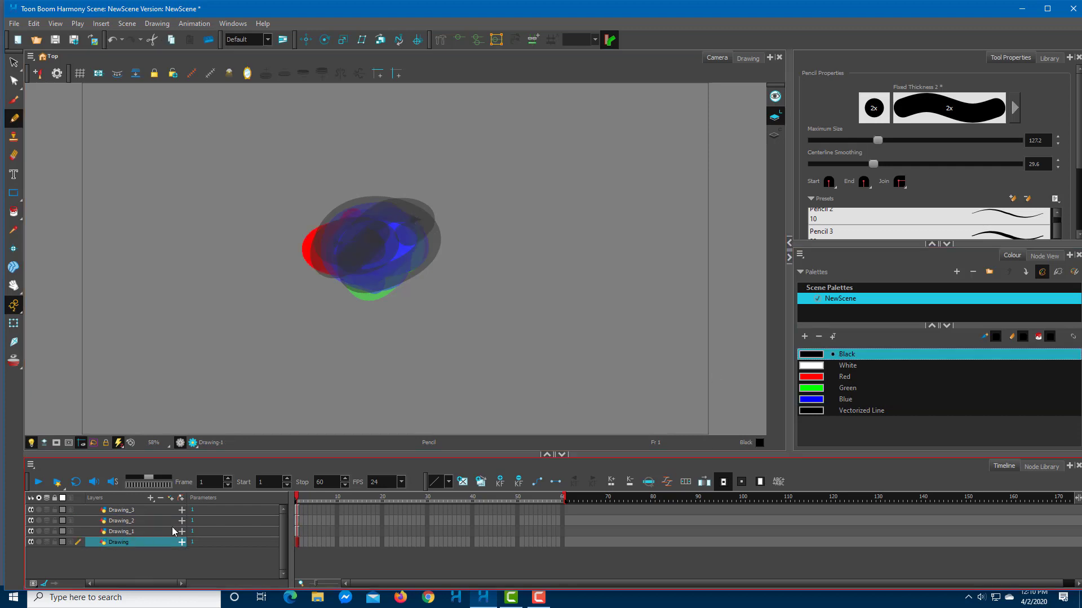
Step: Draw a tall vertical black stroke right of the blobs and turn Light Table off
drag(569, 149, 582, 315)
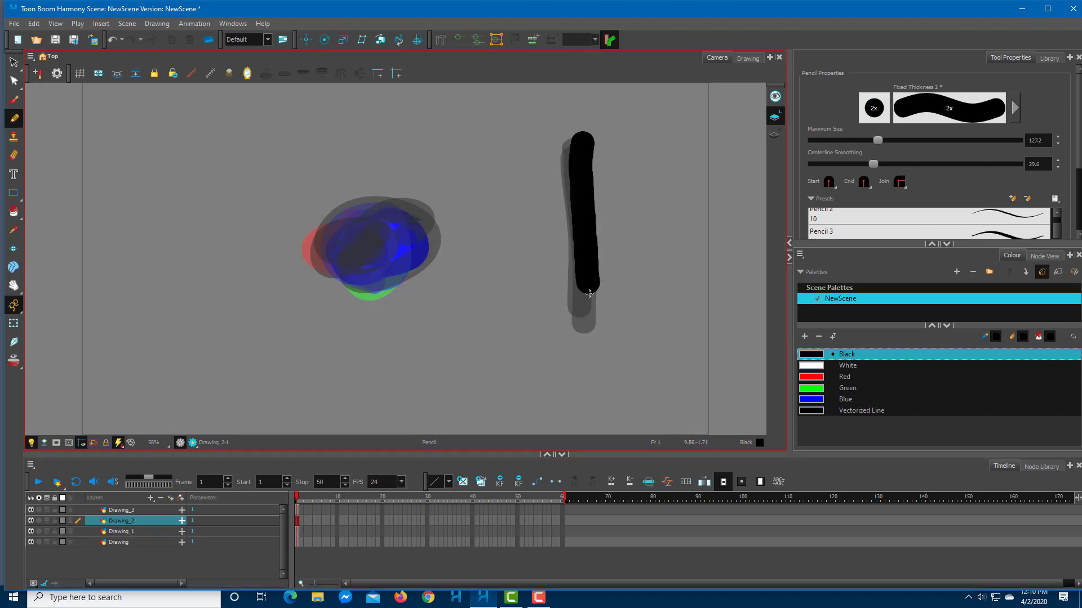
click(121, 511)
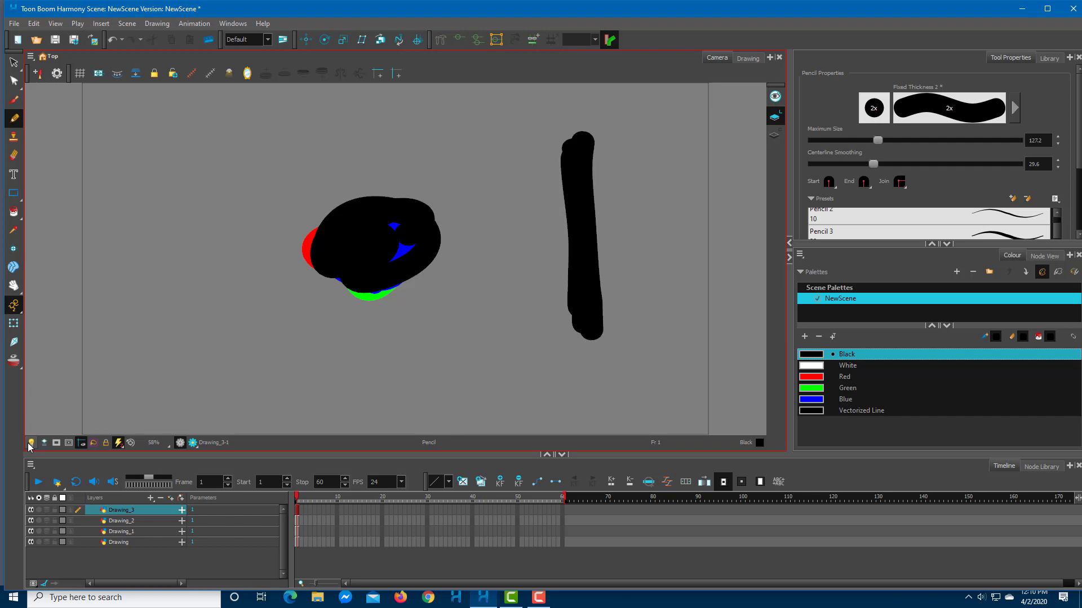
mouse_move(45, 443)
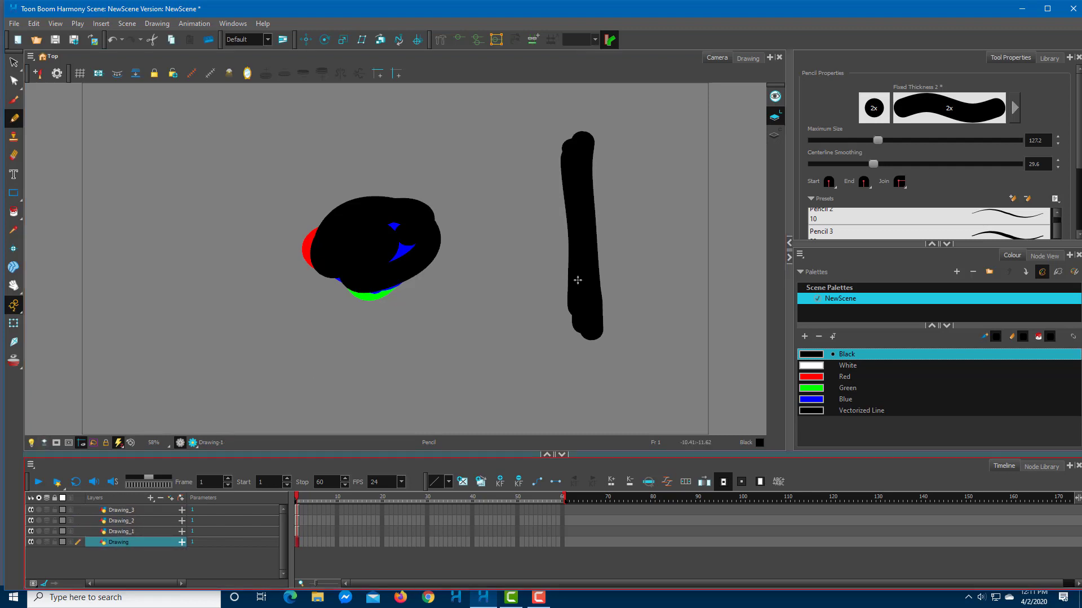
Step: With Current Drawing on Top enabled, compare Drawing_3, Drawing_2 and Drawing_1, ending on Drawing_3
click(118, 510)
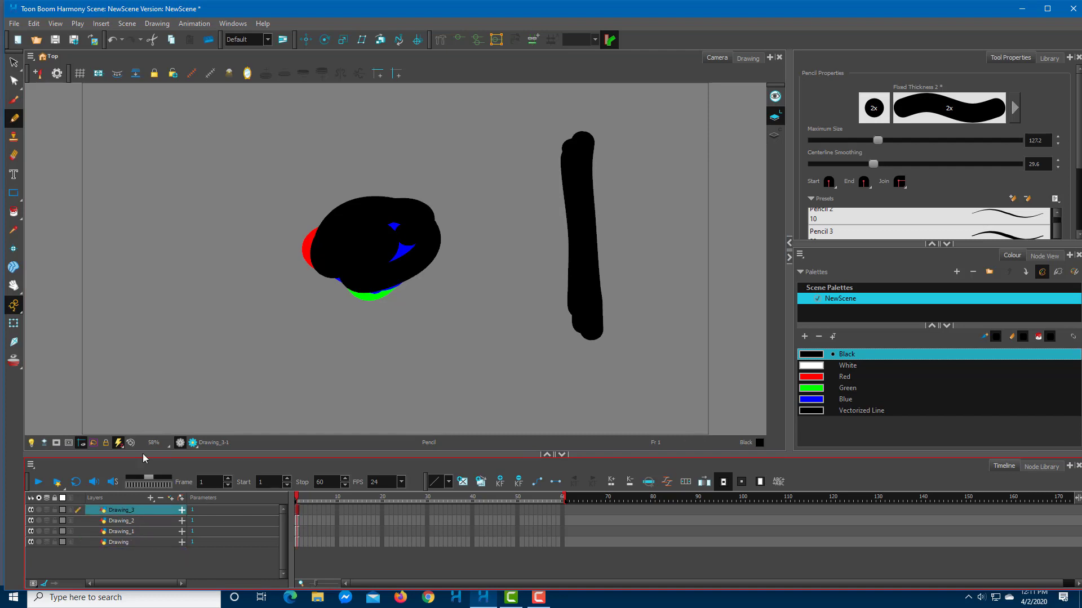
mouse_move(336, 223)
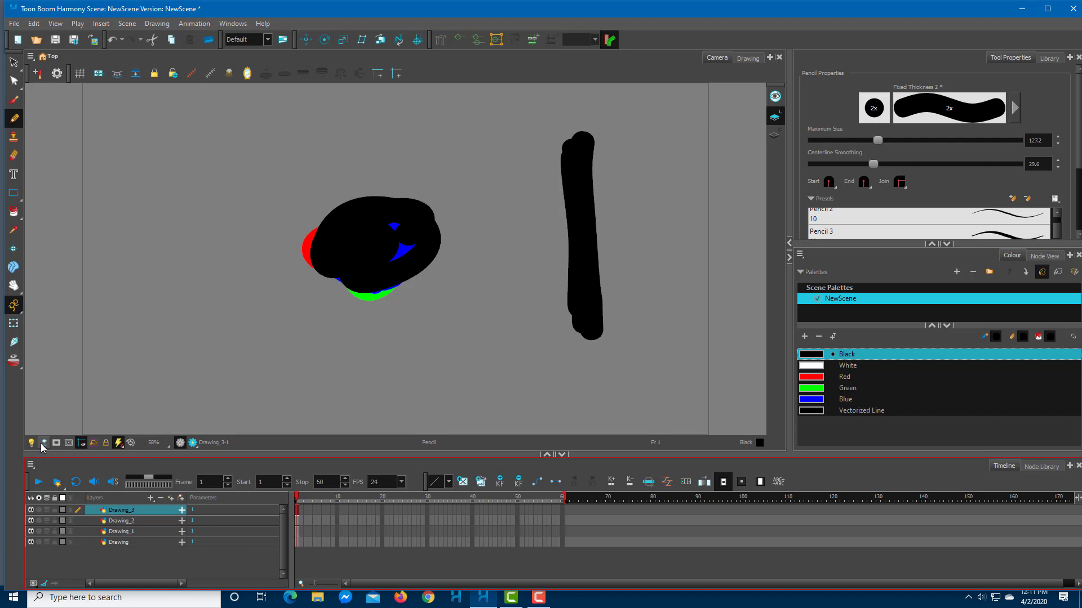
mouse_move(46, 444)
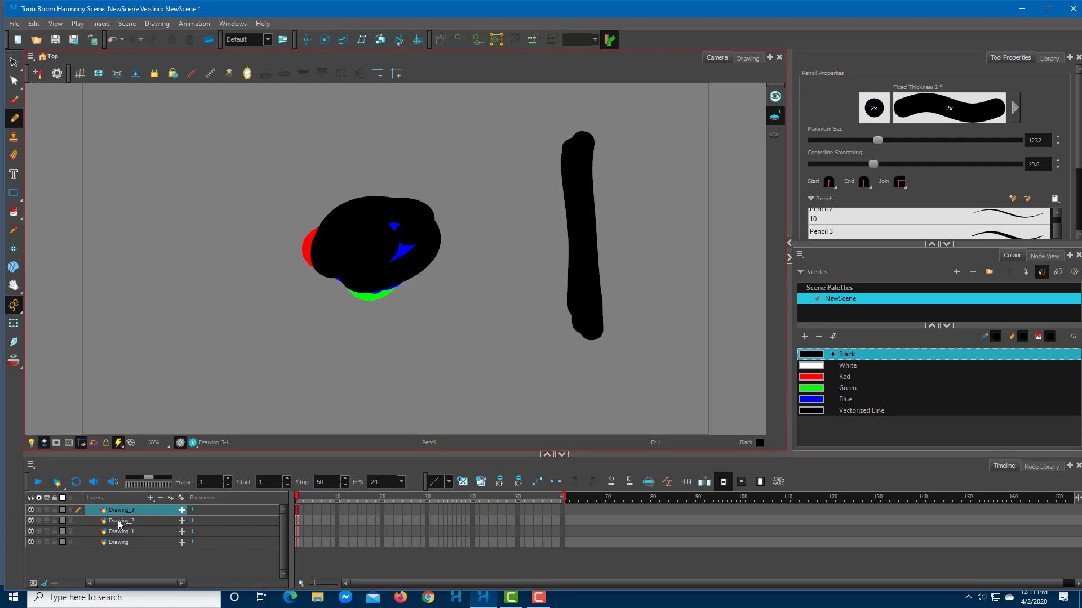
mouse_move(131, 511)
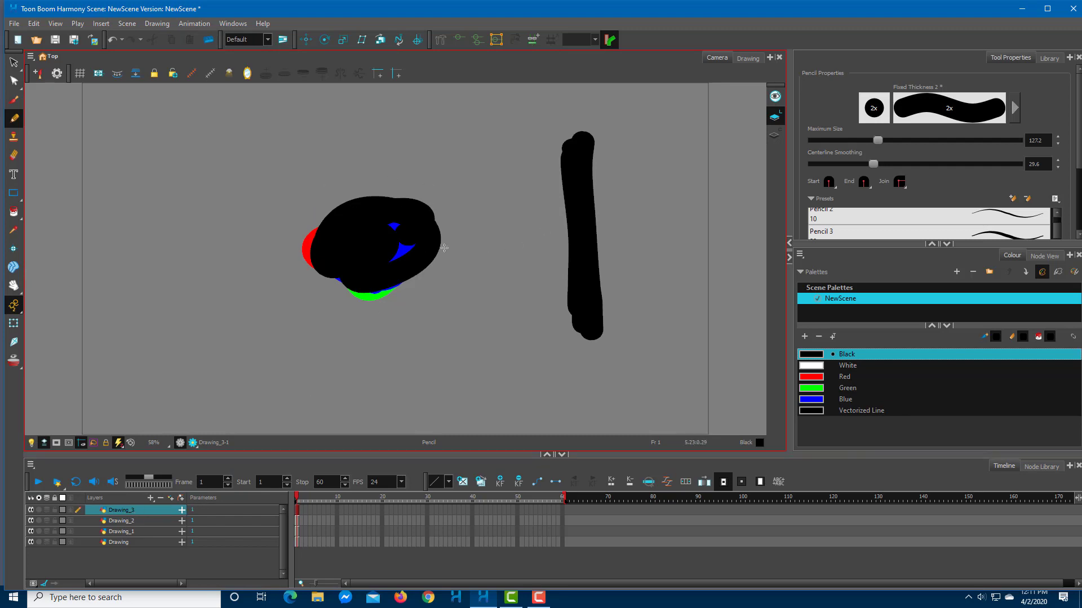
click(120, 521)
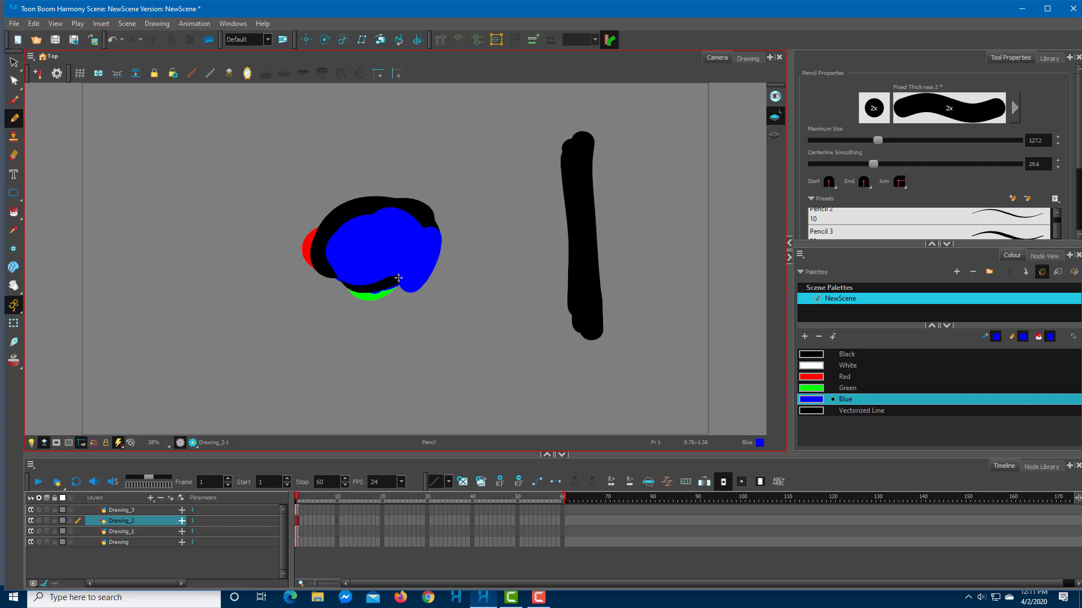
click(118, 531)
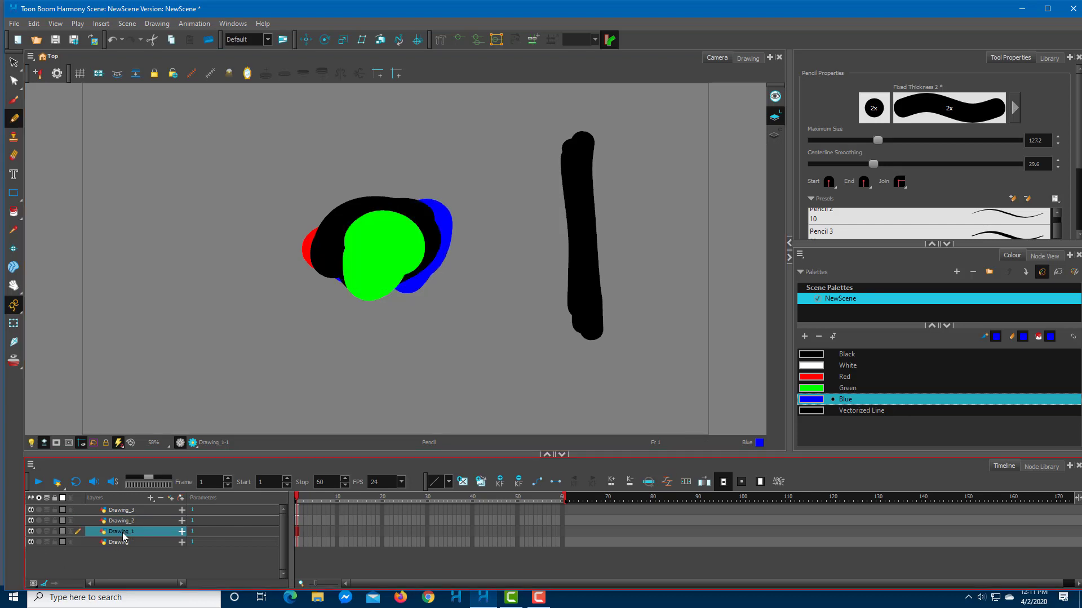
click(119, 542)
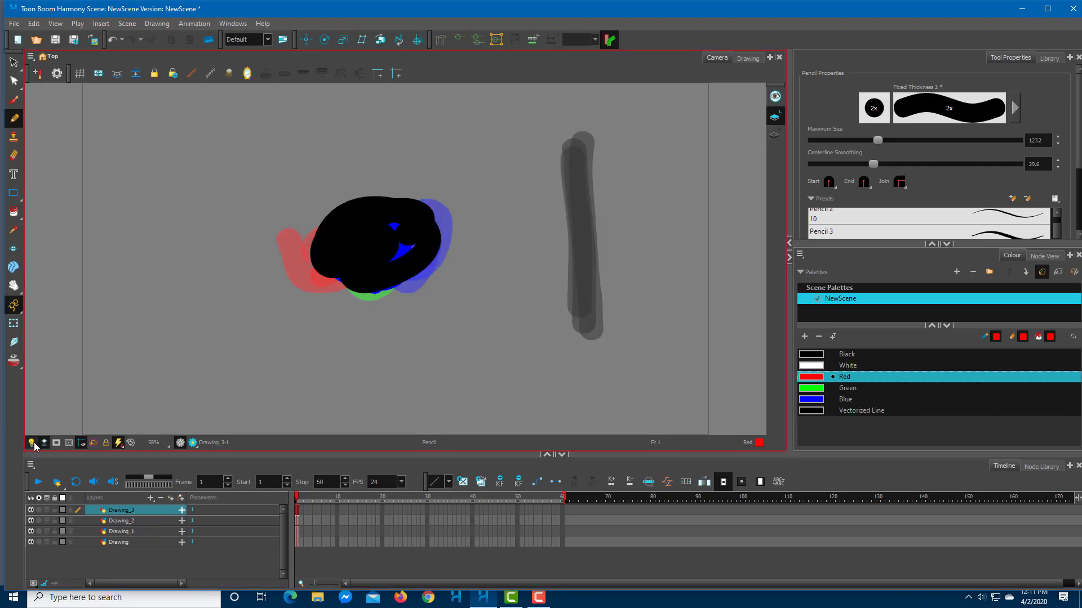
Step: Step down through Drawing_2 and Drawing_1 to the bottom Drawing layer so its red blob sits on top
click(120, 521)
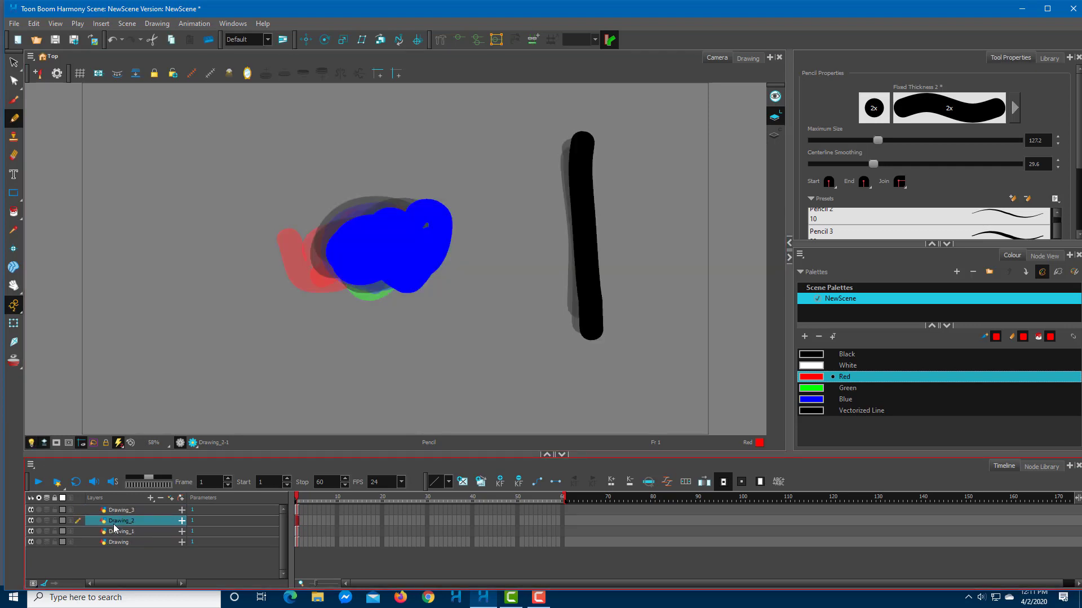
click(118, 531)
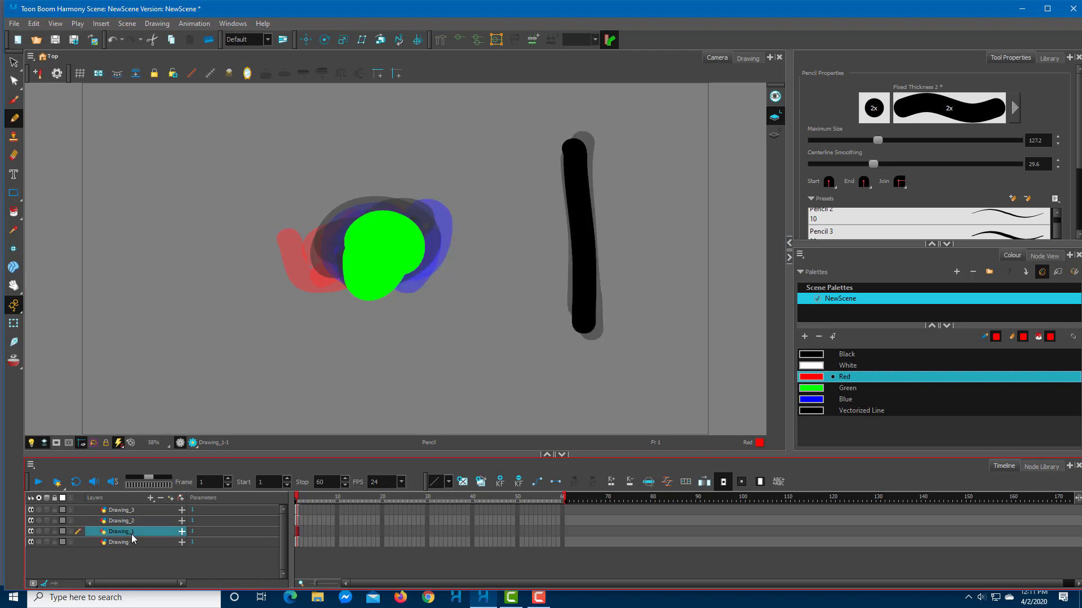
click(118, 557)
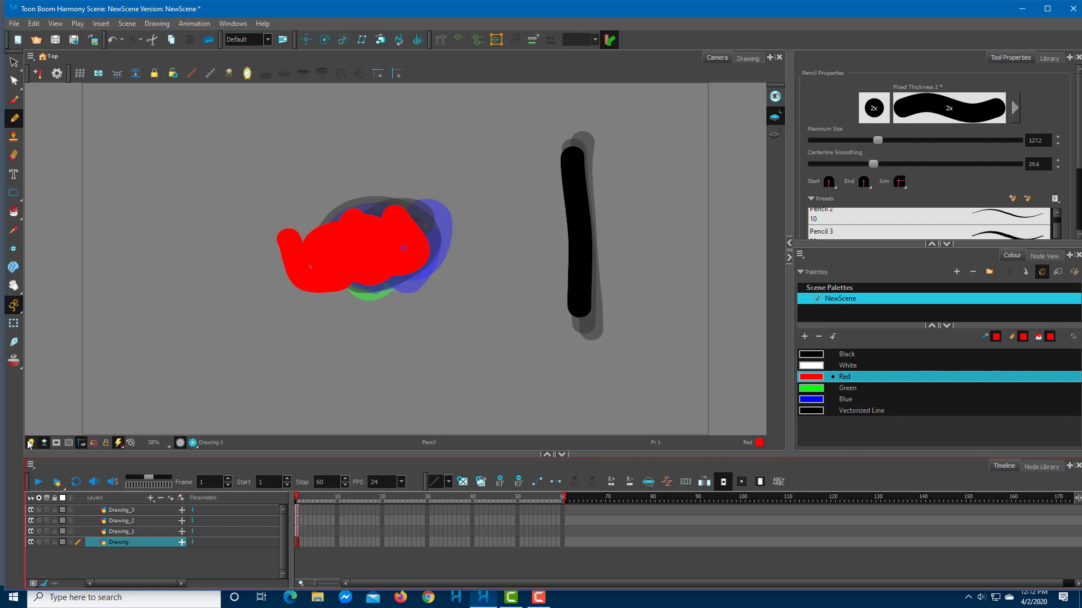
mouse_move(45, 444)
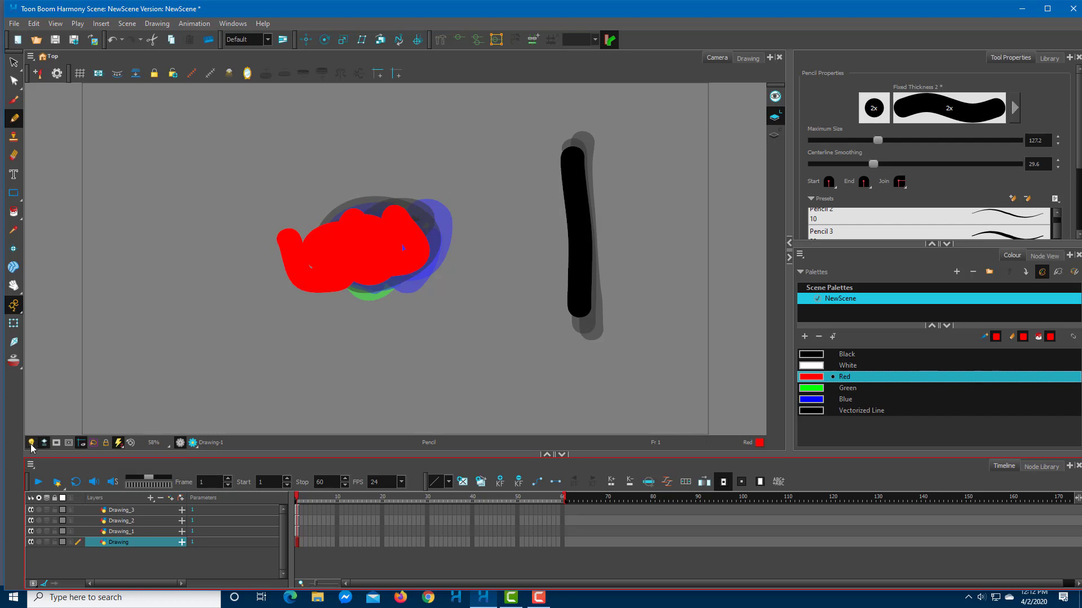
mouse_move(87, 388)
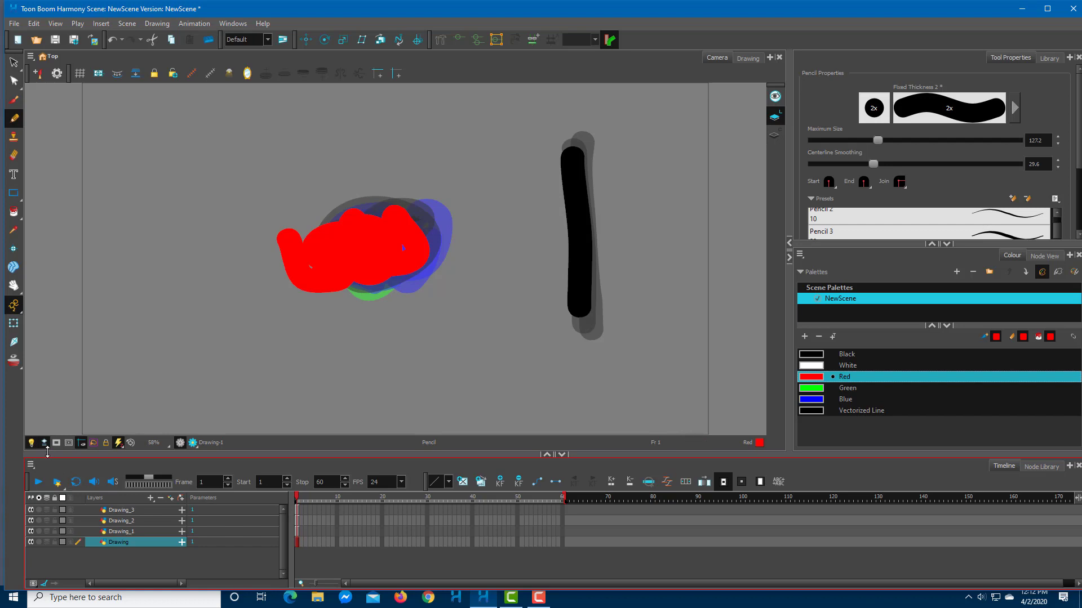
mouse_move(45, 443)
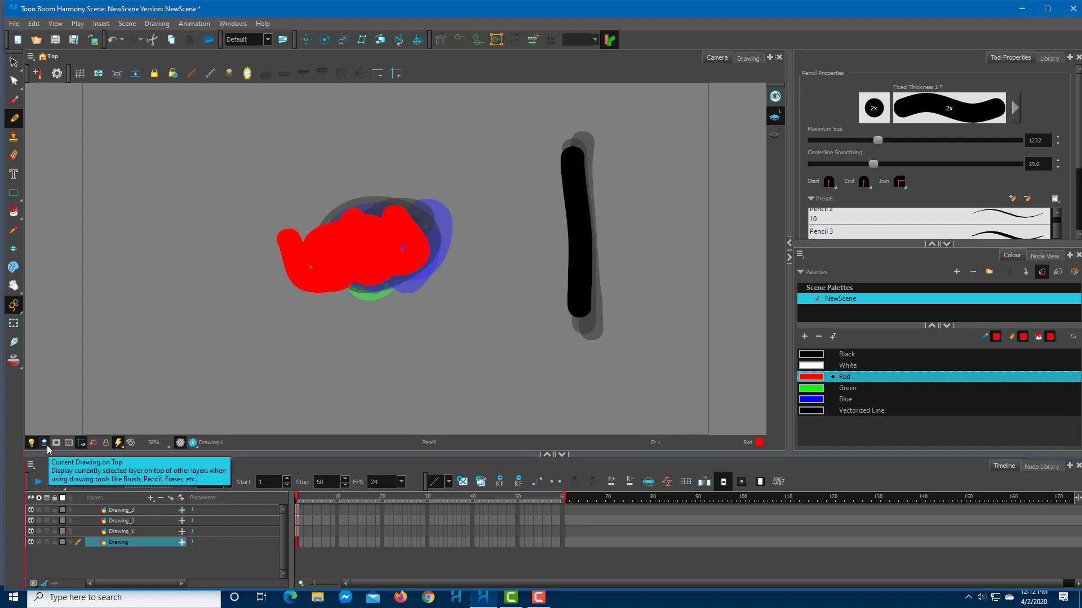